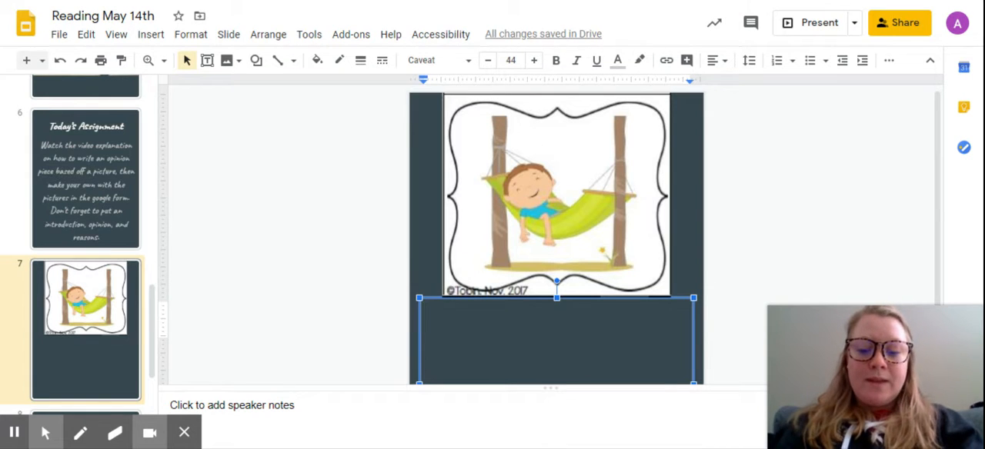
# Write the opinion sentence "Hammocks are good for naps." in the dark text box
pyautogui.write('Hammo')
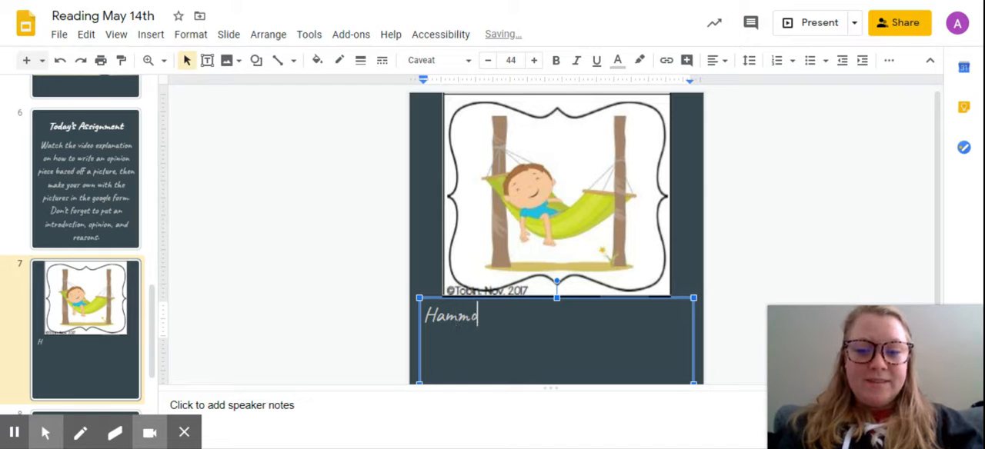
pyautogui.write('cks are')
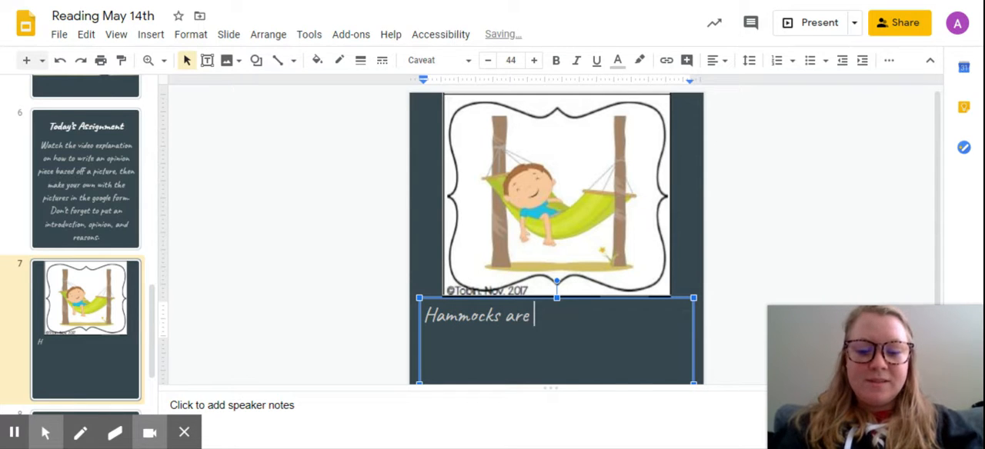
pyautogui.write('good for nap')
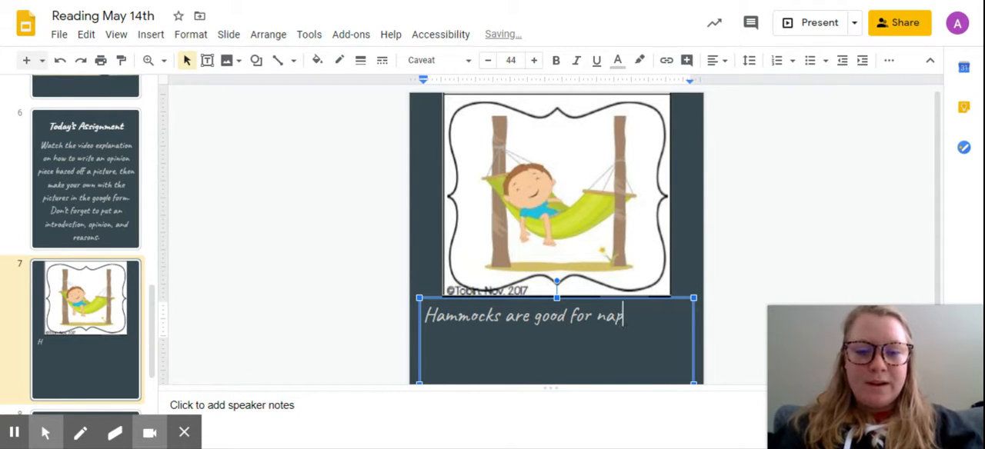
pyautogui.write('s.')
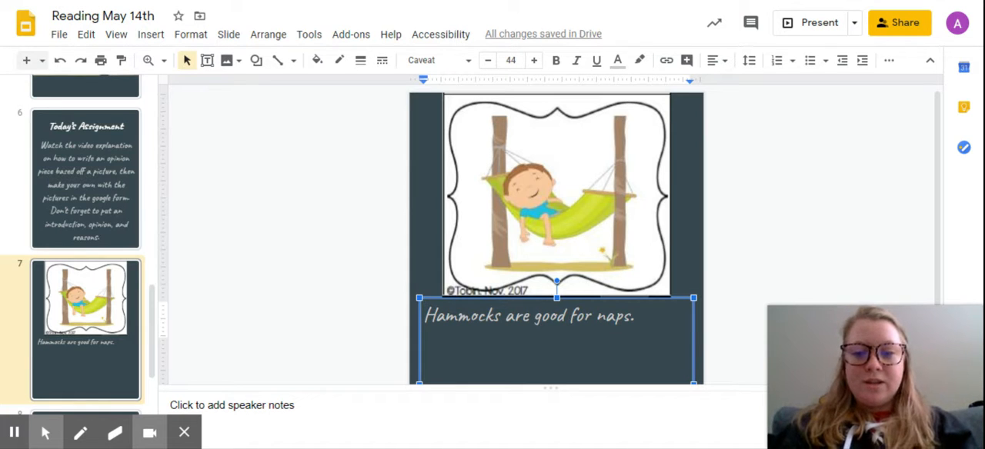
# Write the introduction "You can take a nap in many different places" before the hammock sentence
pyautogui.write('You can')
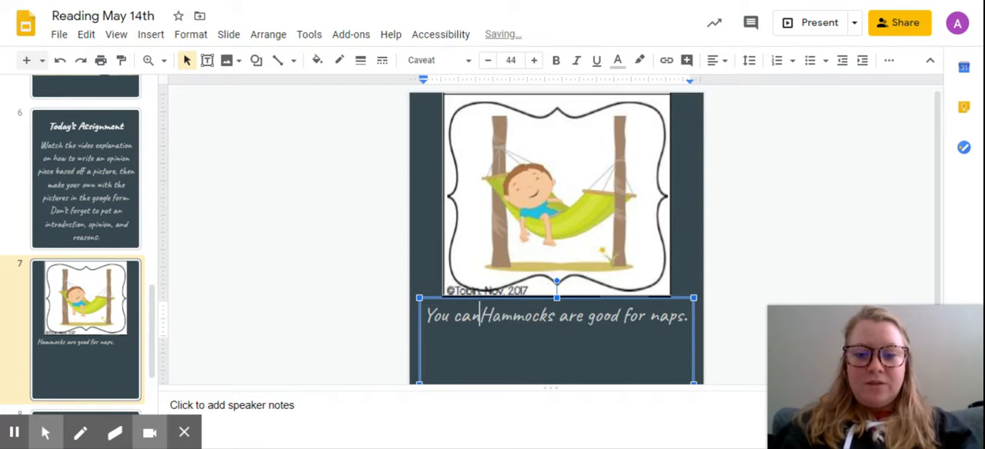
pyautogui.write('take a nap')
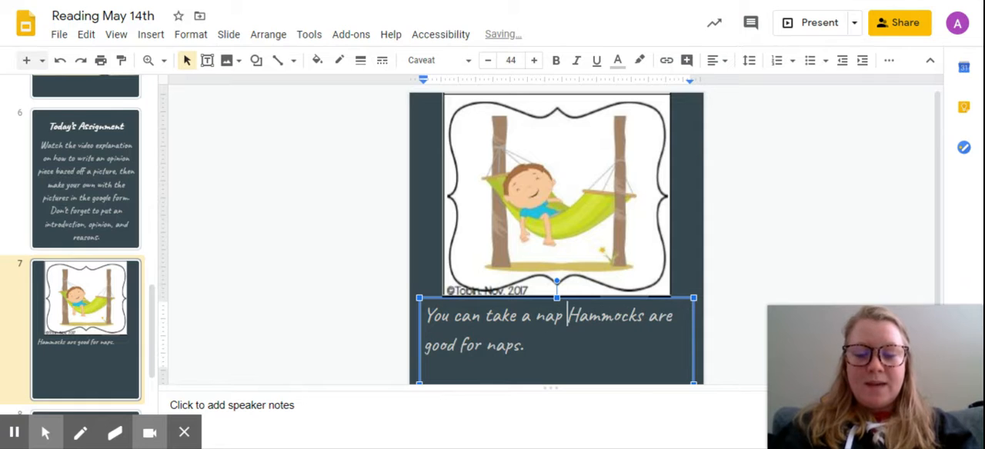
pyautogui.write('in many')
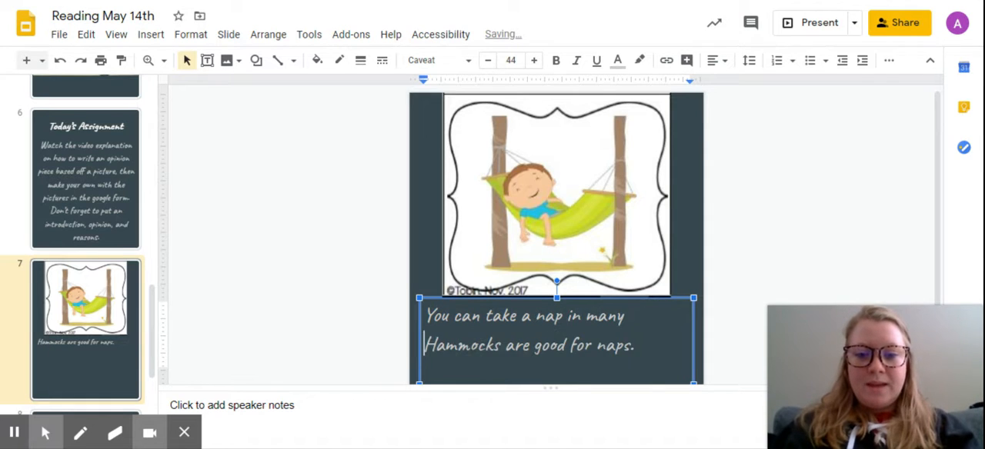
pyautogui.write('different pla')
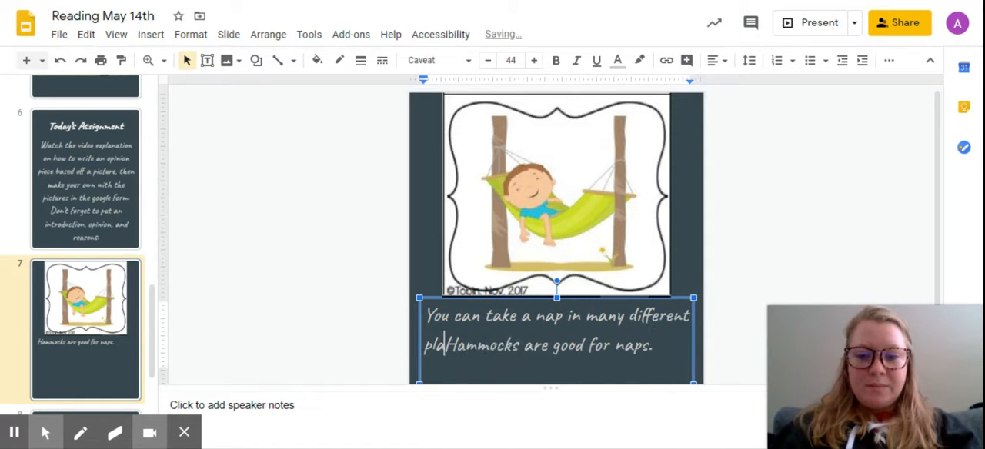
pyautogui.write('ces.')
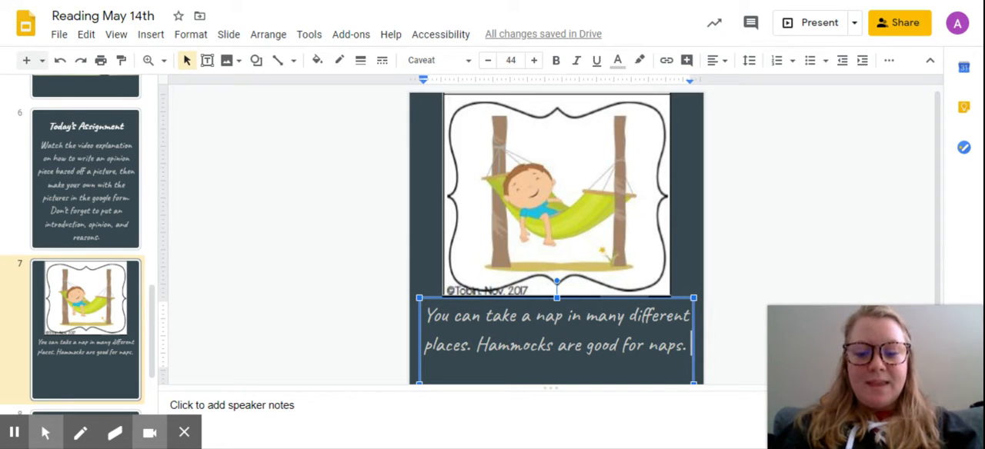
# Write the reason "This is because it is outside and the sun is relaxing." after the opinion
pyautogui.write('This')
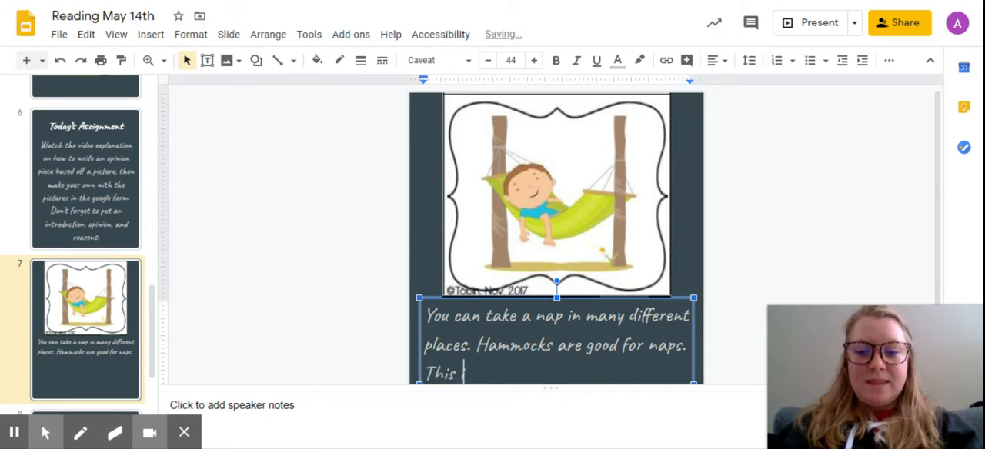
pyautogui.write('is because')
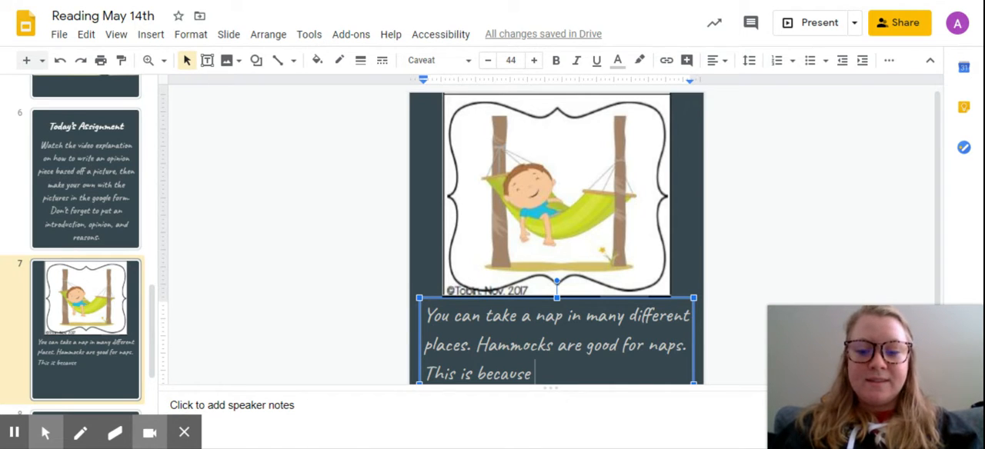
pyautogui.write('it is out')
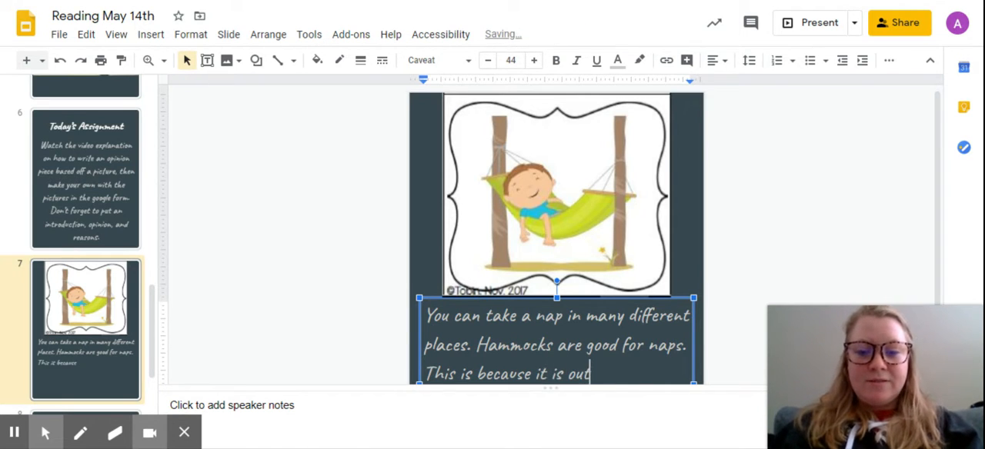
pyautogui.write('side and')
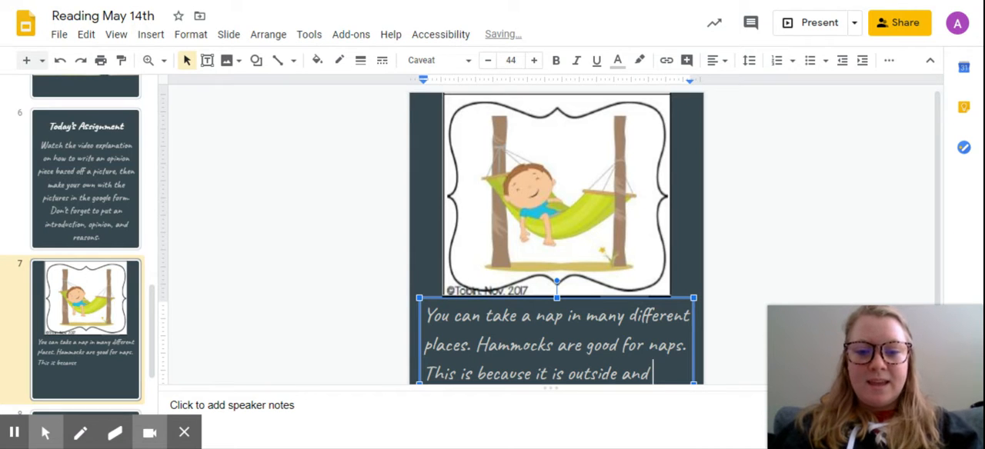
pyautogui.write('the sun')
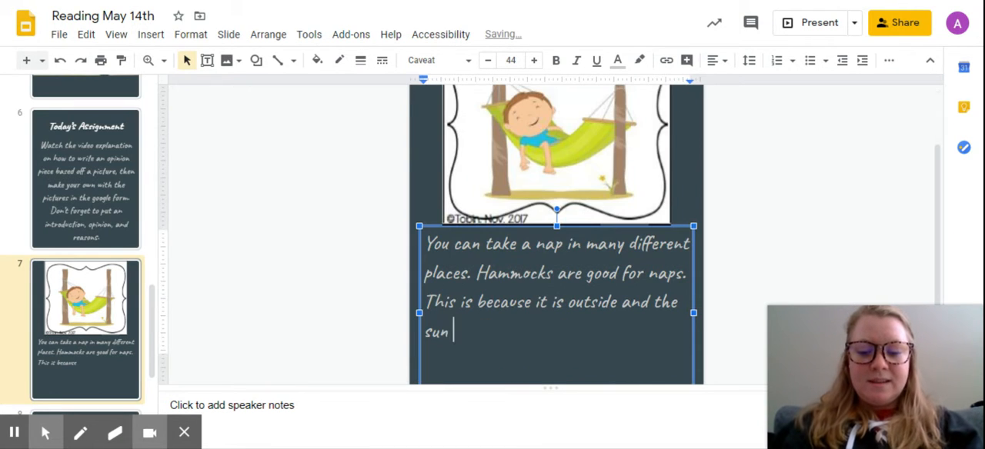
pyautogui.write('is relax')
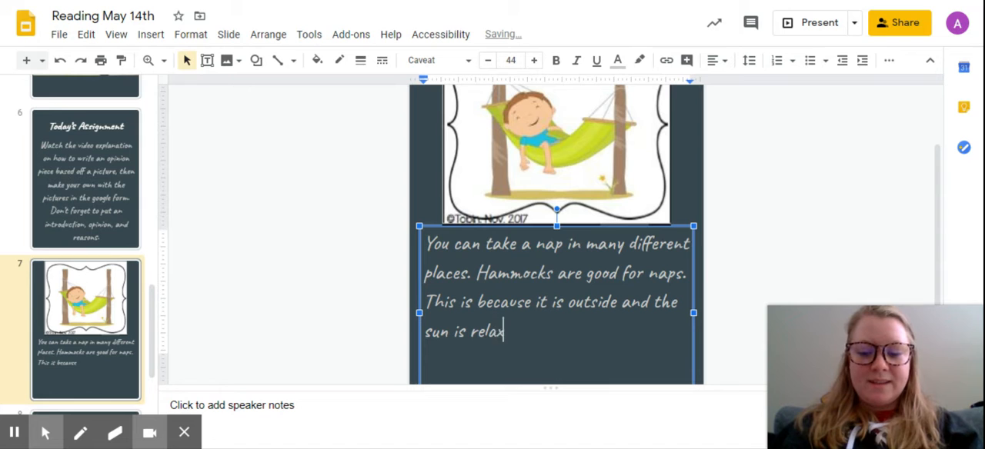
pyautogui.write('ing.')
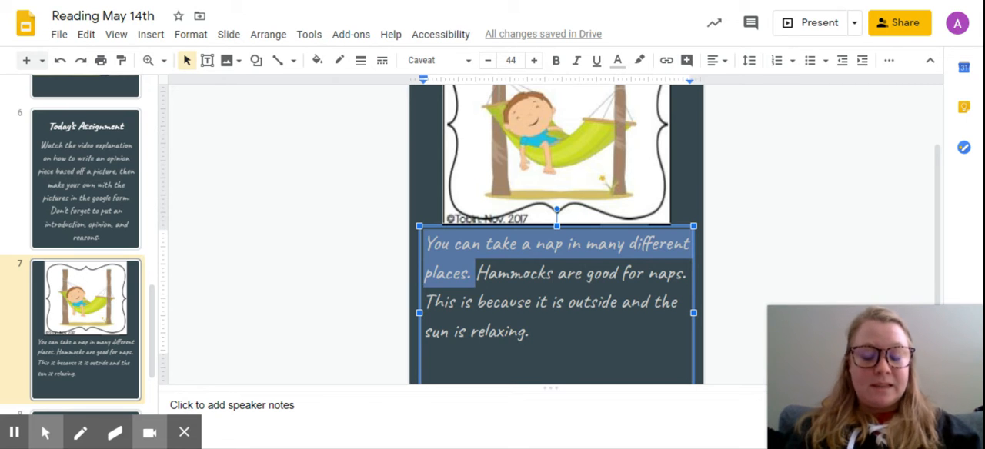
pyautogui.click(477, 274)
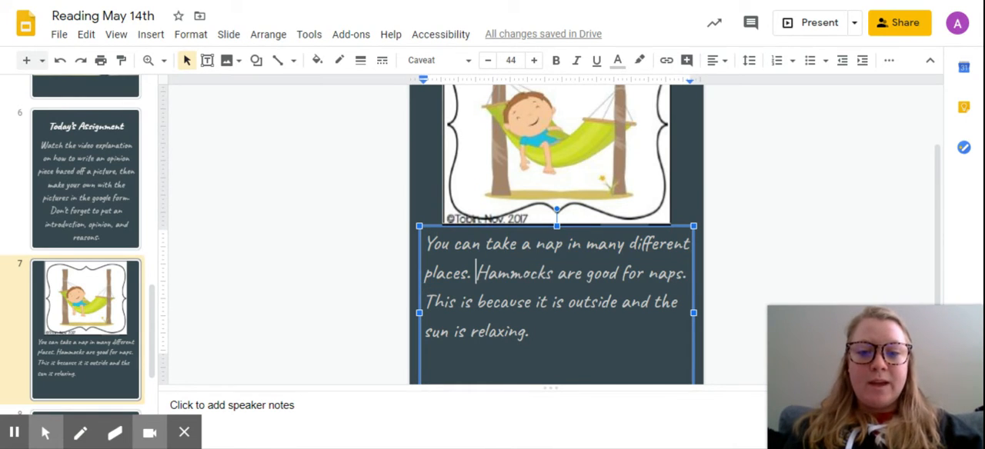
pyautogui.doubleClick(577, 273)
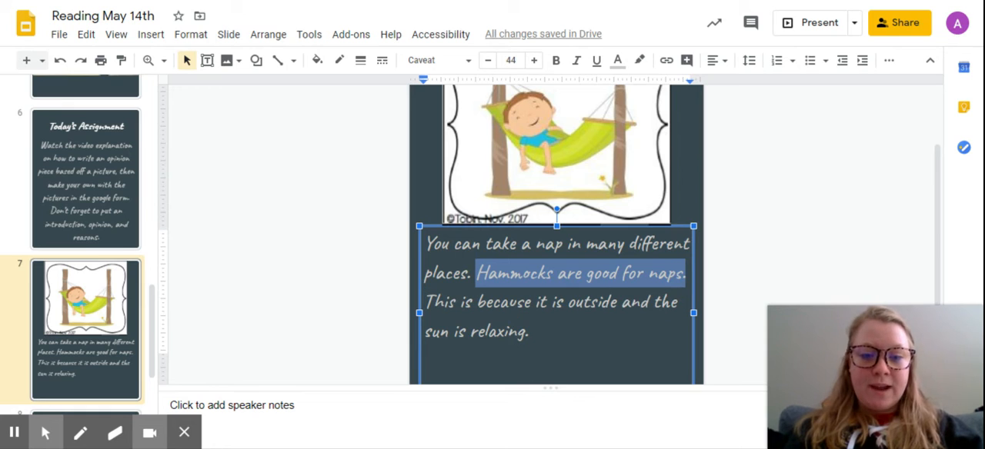